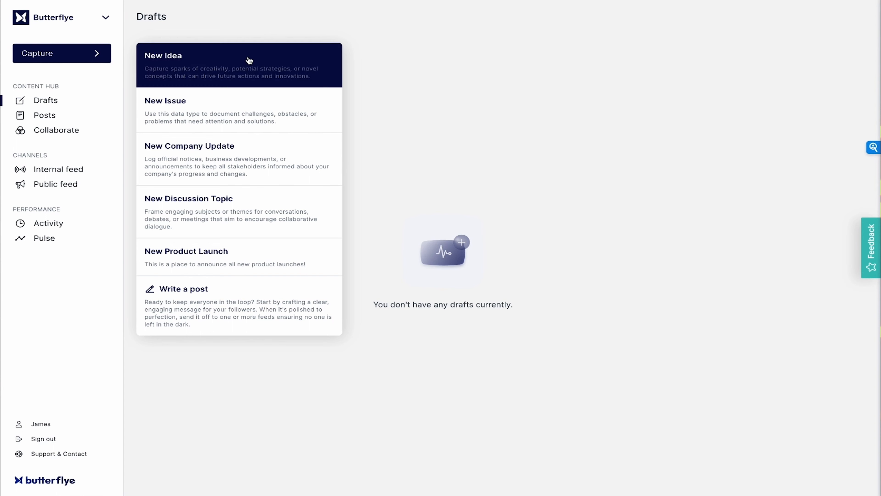
pyautogui.moveTo(256, 256)
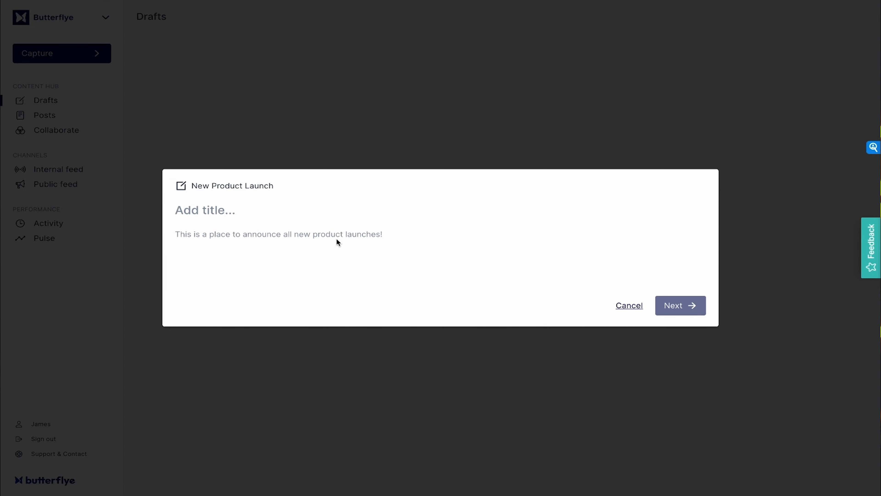
# Step: Title the new Product Launch capture 'Butterflye Is launching on AppSumo!'
pyautogui.write('Butterflye Is launching on AppSumo!')
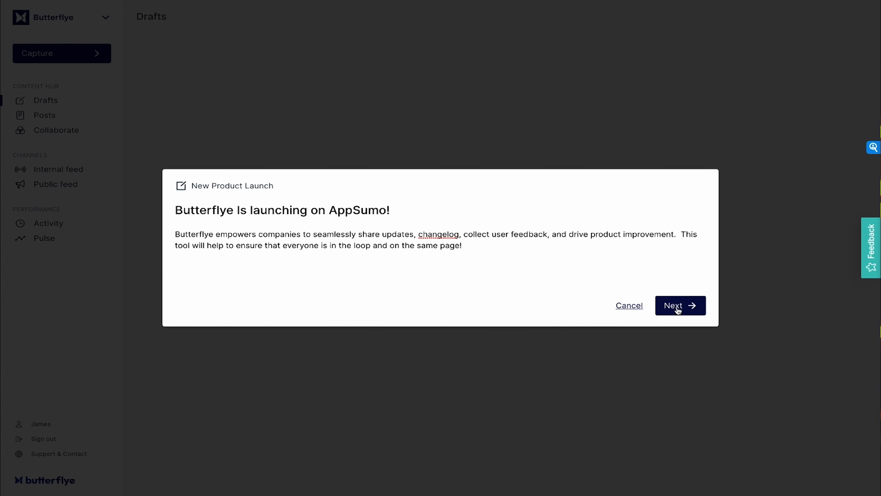
# Step: Set the launch to take effect 25 September 2023 and add Engineering as collaborators
pyautogui.click(679, 305)
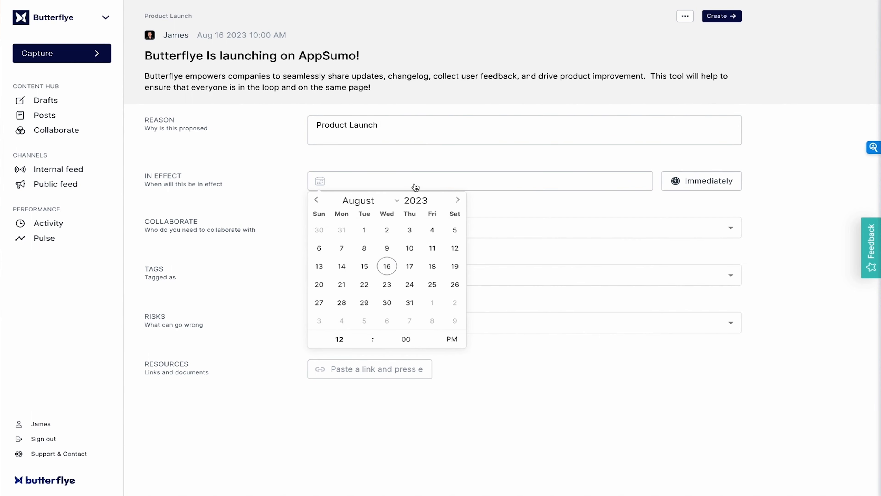
pyautogui.click(458, 200)
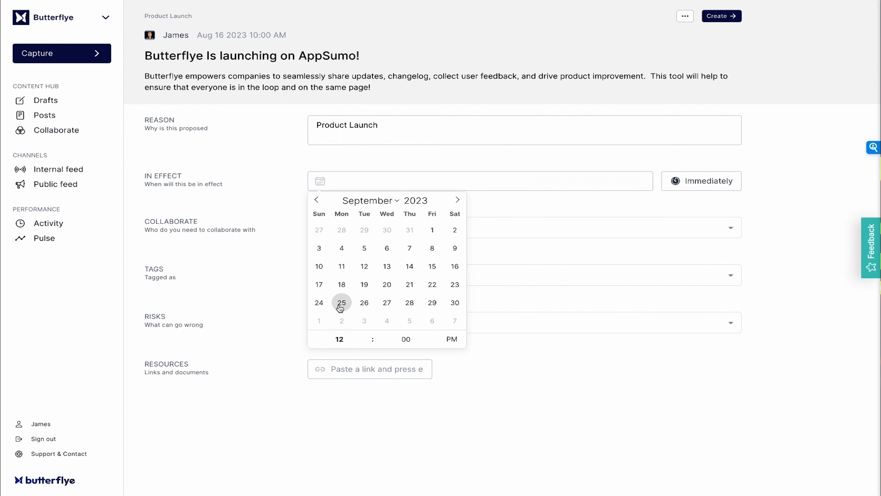
pyautogui.click(341, 303)
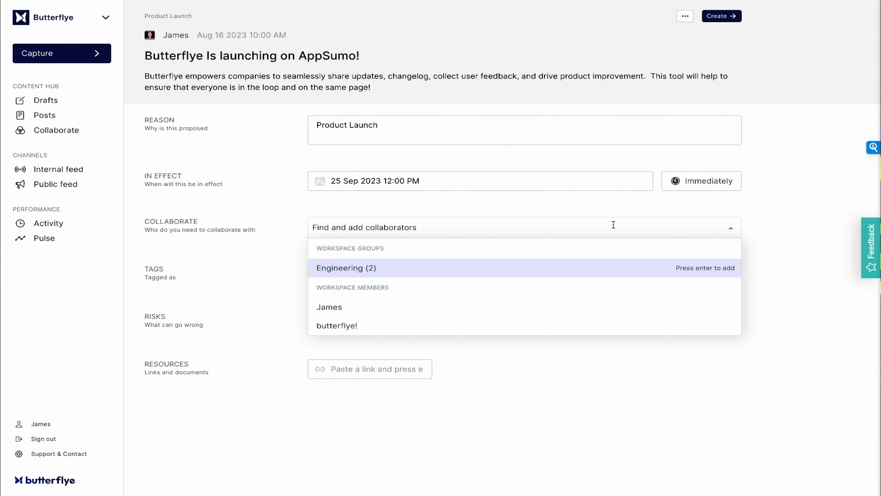
pyautogui.click(346, 267)
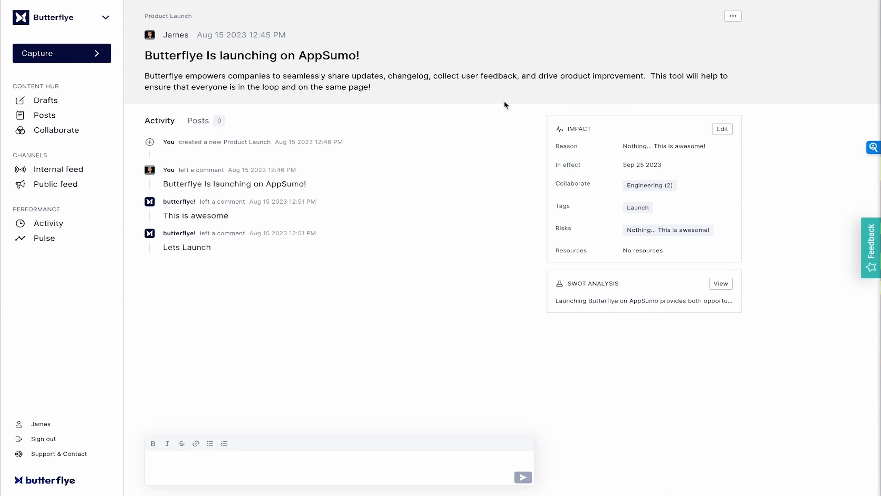
pyautogui.moveTo(725, 291)
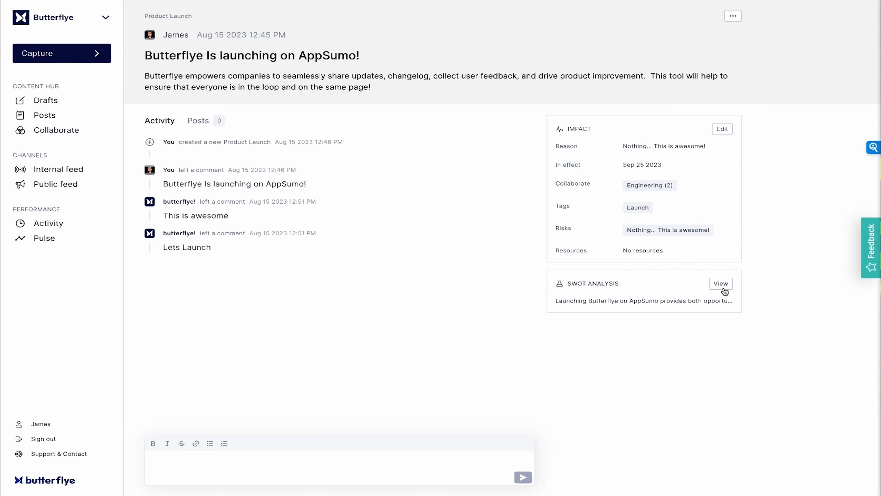
pyautogui.click(721, 283)
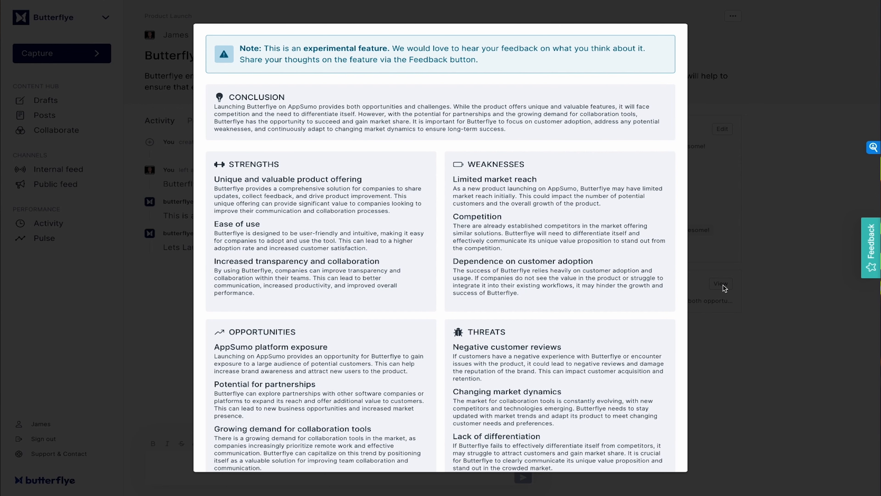
pyautogui.scroll(-3)
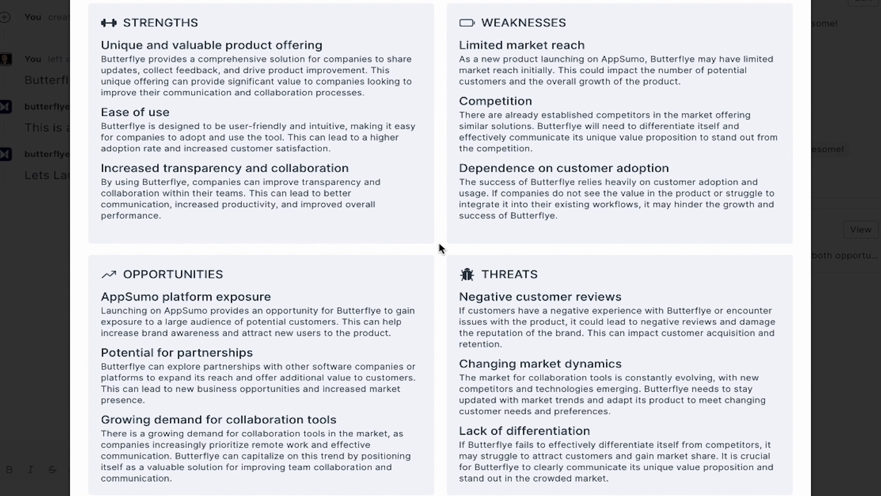
pyautogui.scroll(3)
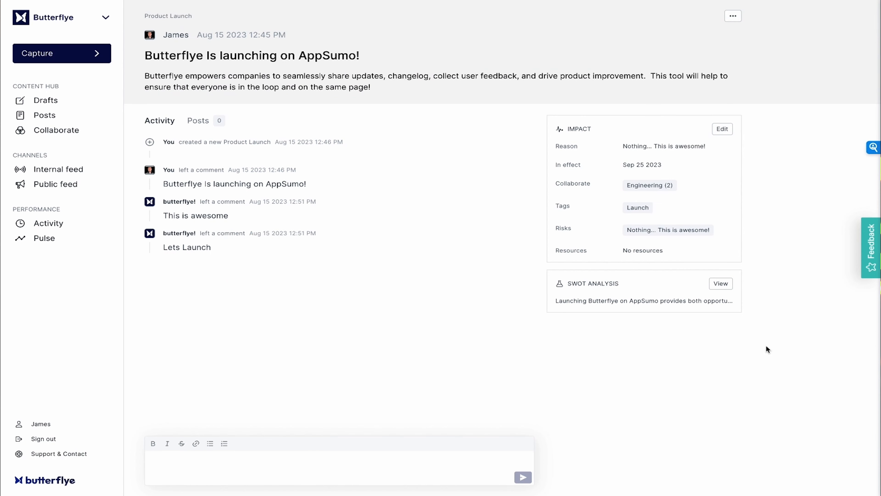
# Step: Turn the launch into a post and pick its September date in the calendar
pyautogui.click(506, 120)
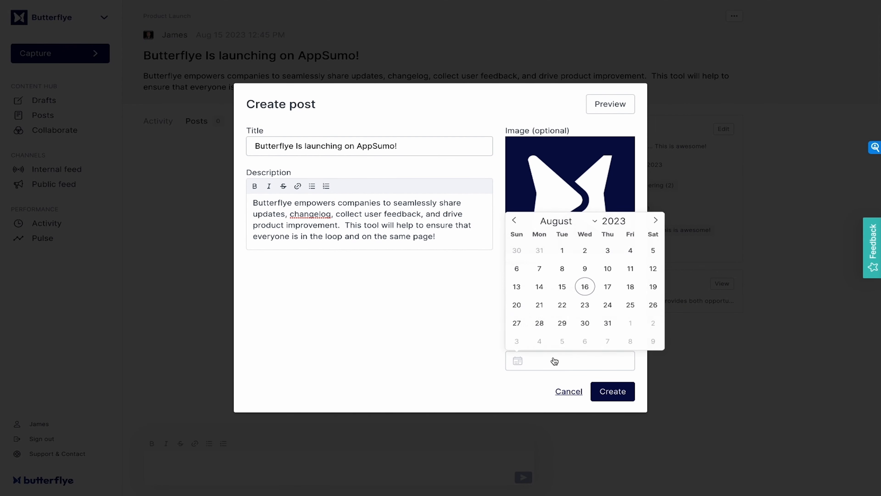
pyautogui.click(655, 220)
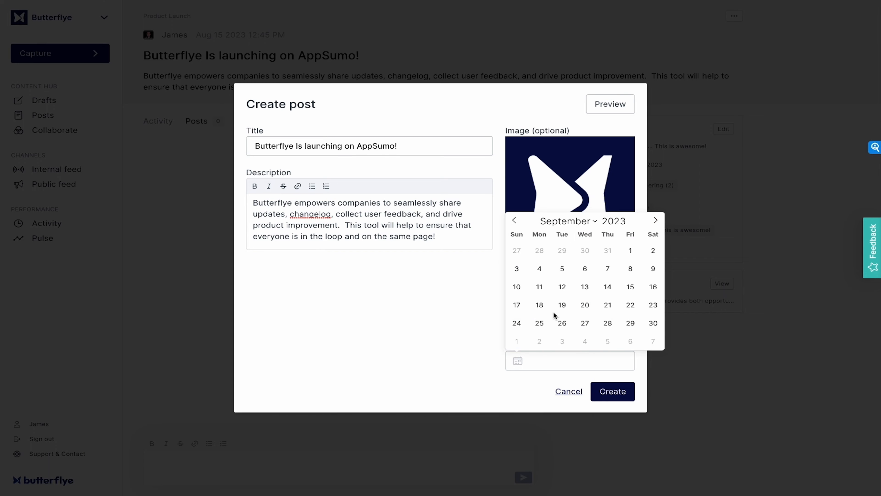
pyautogui.click(612, 391)
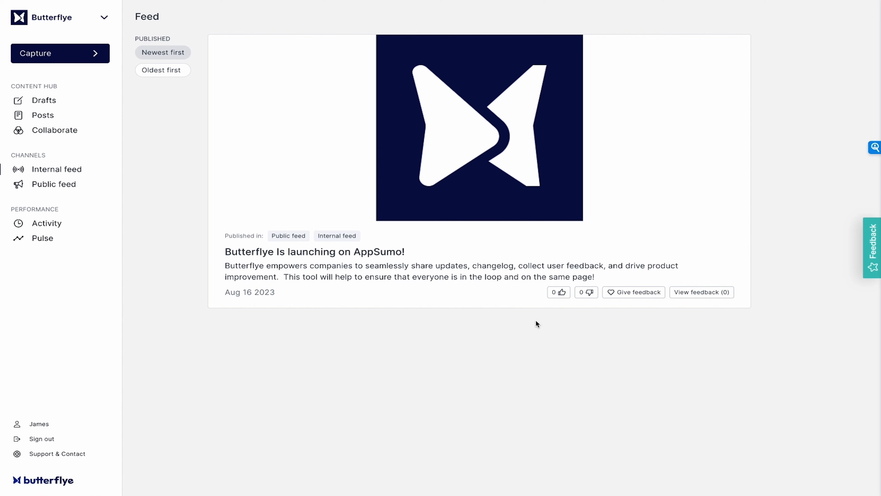
pyautogui.moveTo(559, 299)
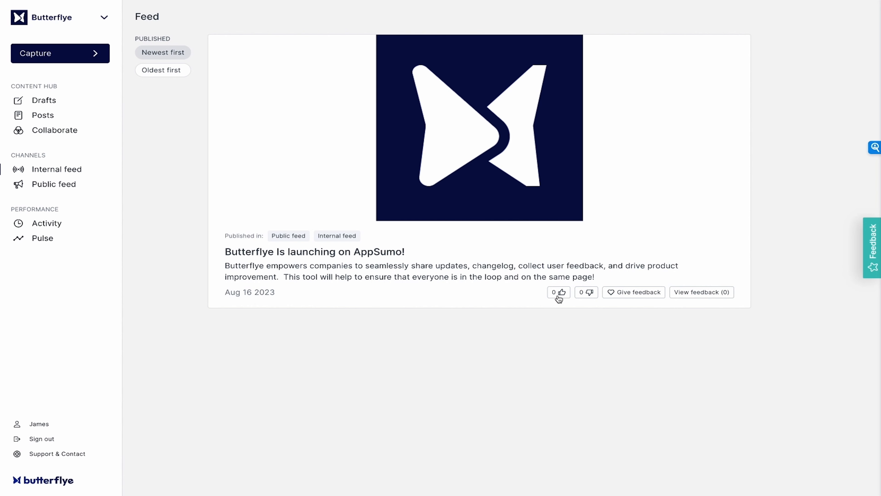
# Step: Like the launch post, choosing to only vote without written feedback
pyautogui.click(558, 292)
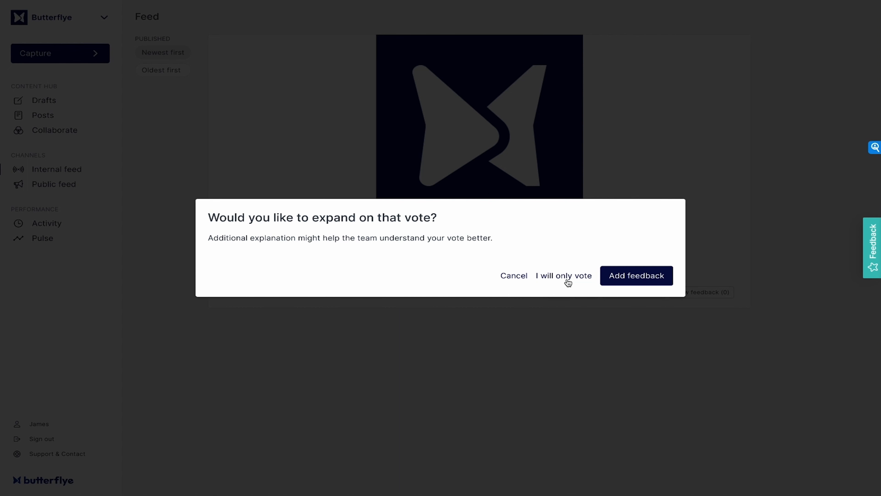
pyautogui.click(564, 276)
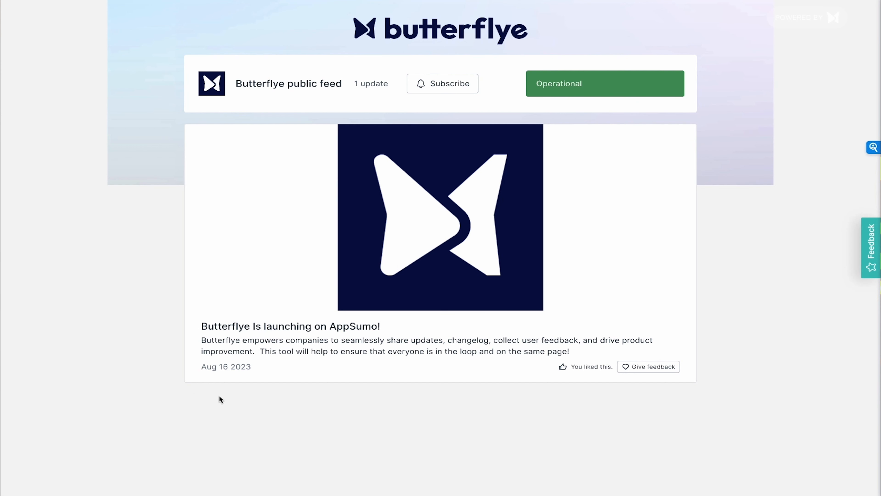
pyautogui.moveTo(673, 379)
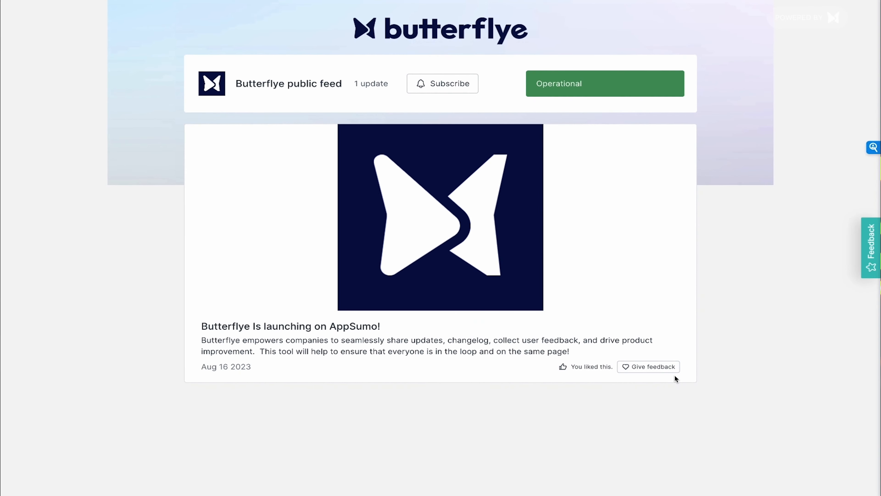
# Step: Show the Pulse dashboard under Performance with feed engagement stats
pyautogui.click(44, 237)
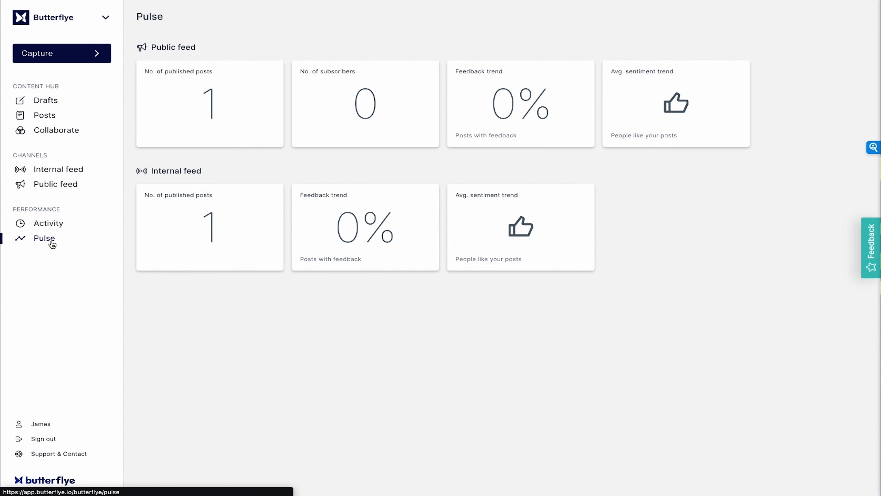